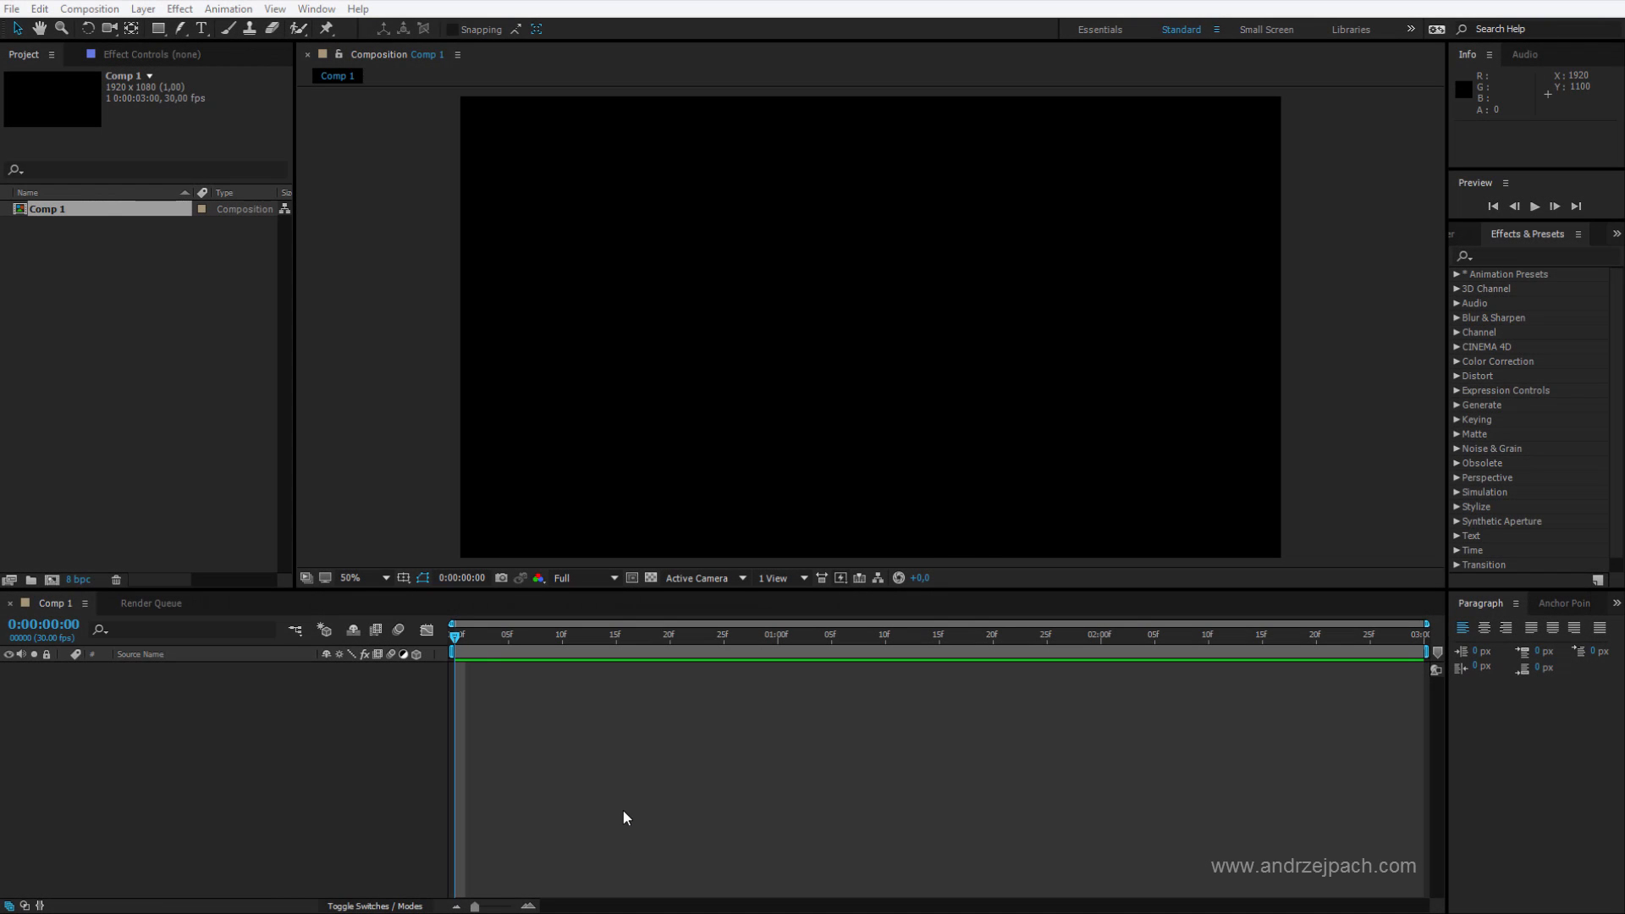
mouse_move(396, 775)
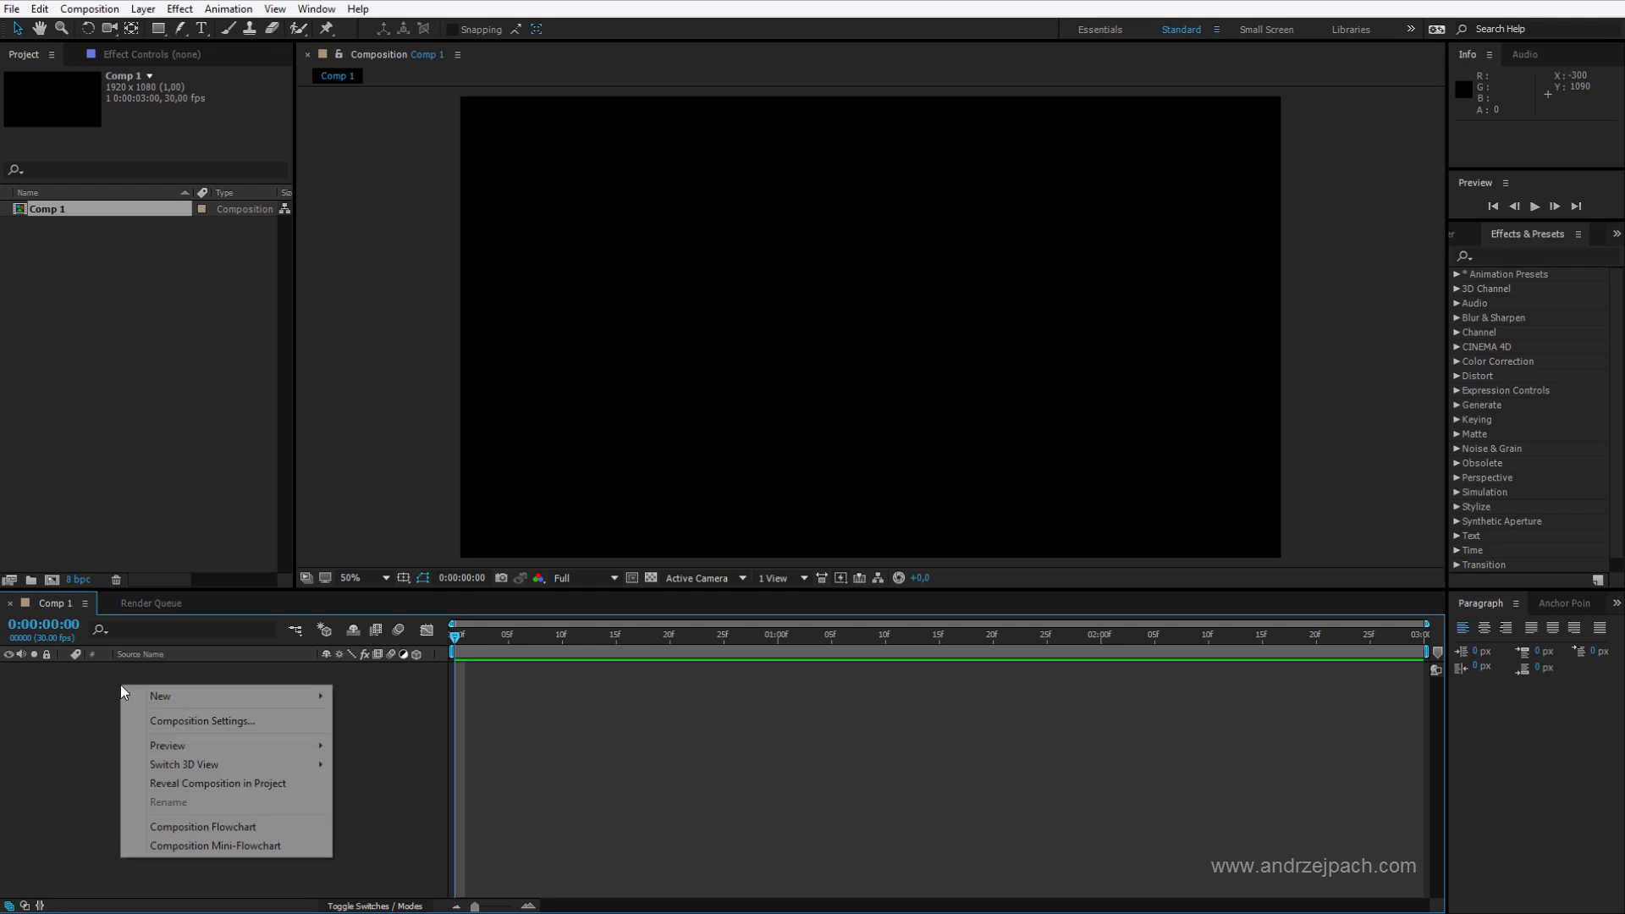
mouse_move(161, 696)
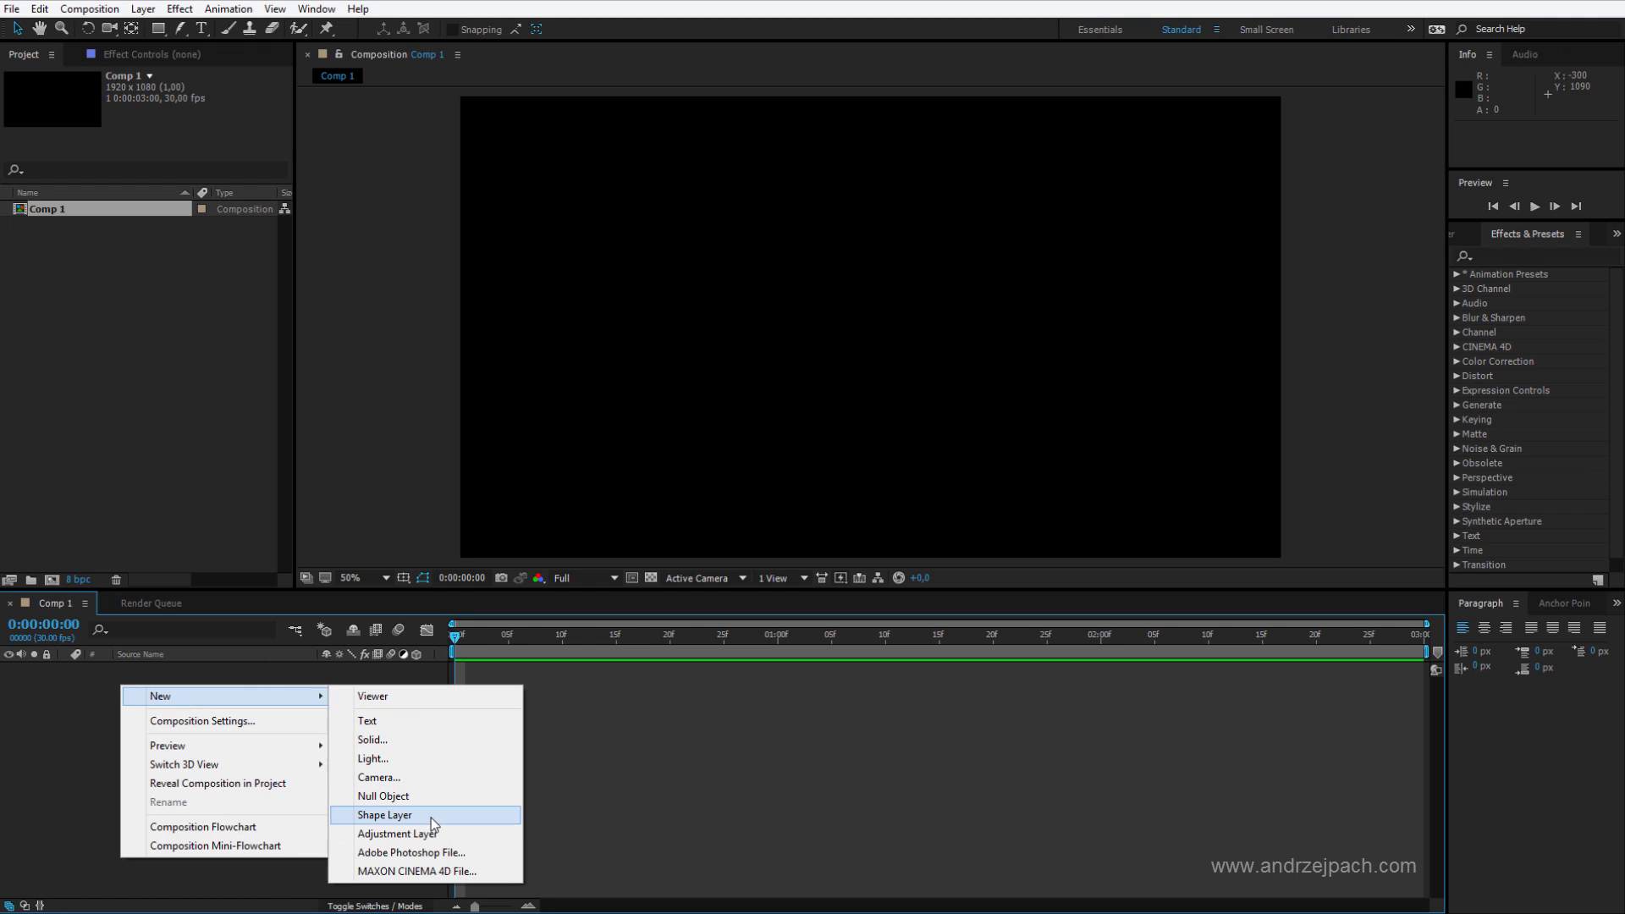
- Create Shape Layer 1 and add an Ellipse path plus a Stroke to its contents
click(384, 814)
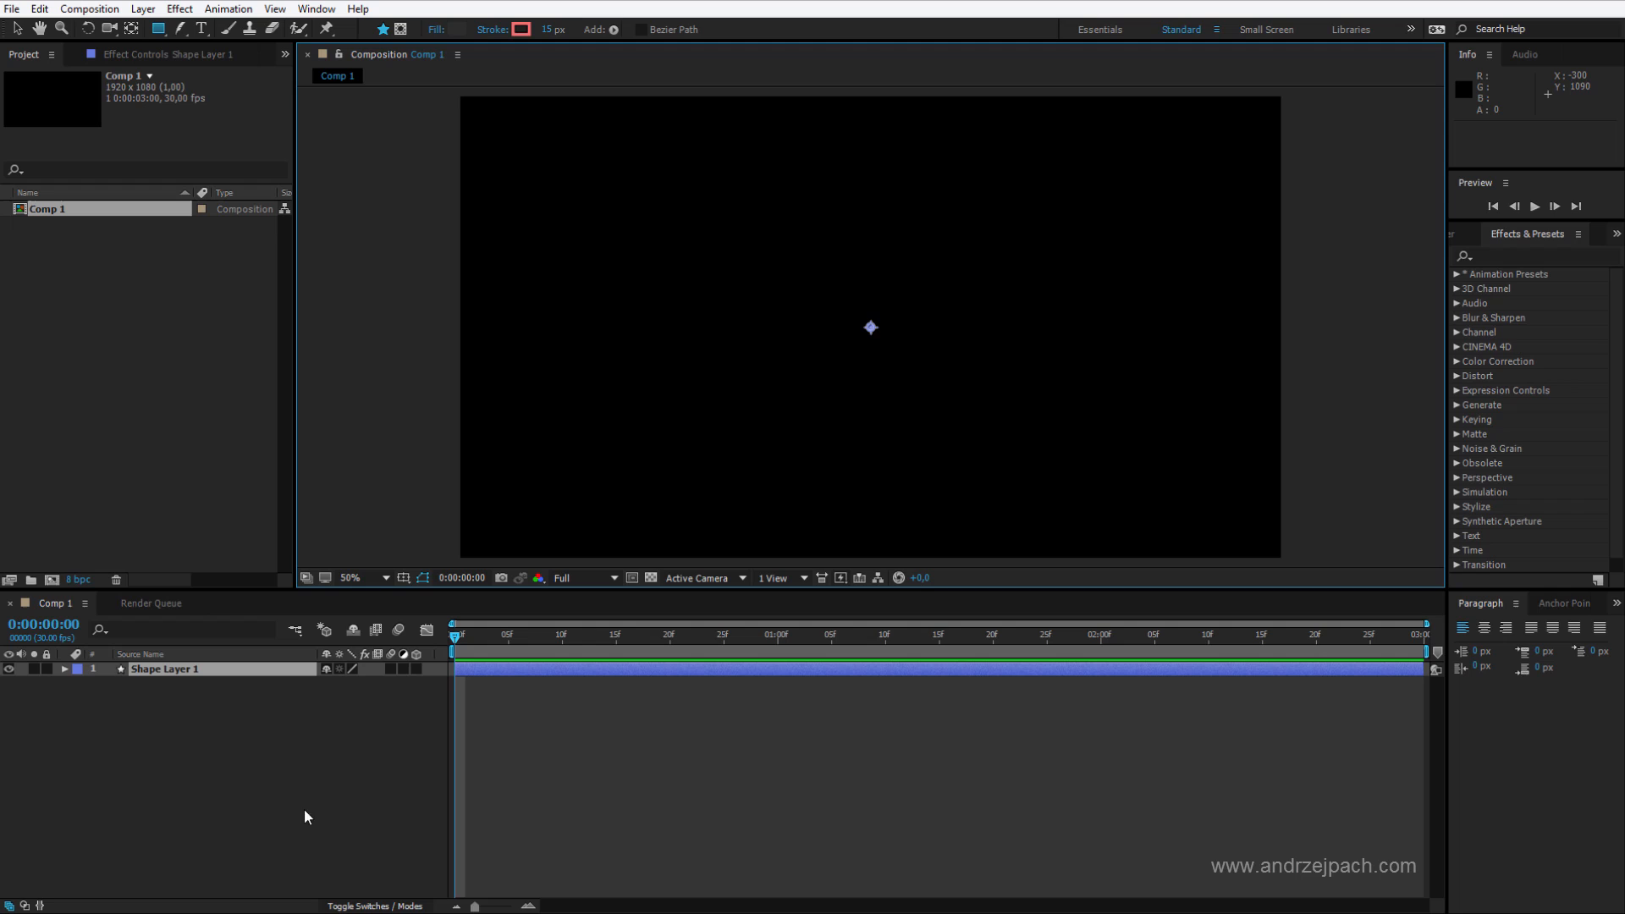
click(64, 668)
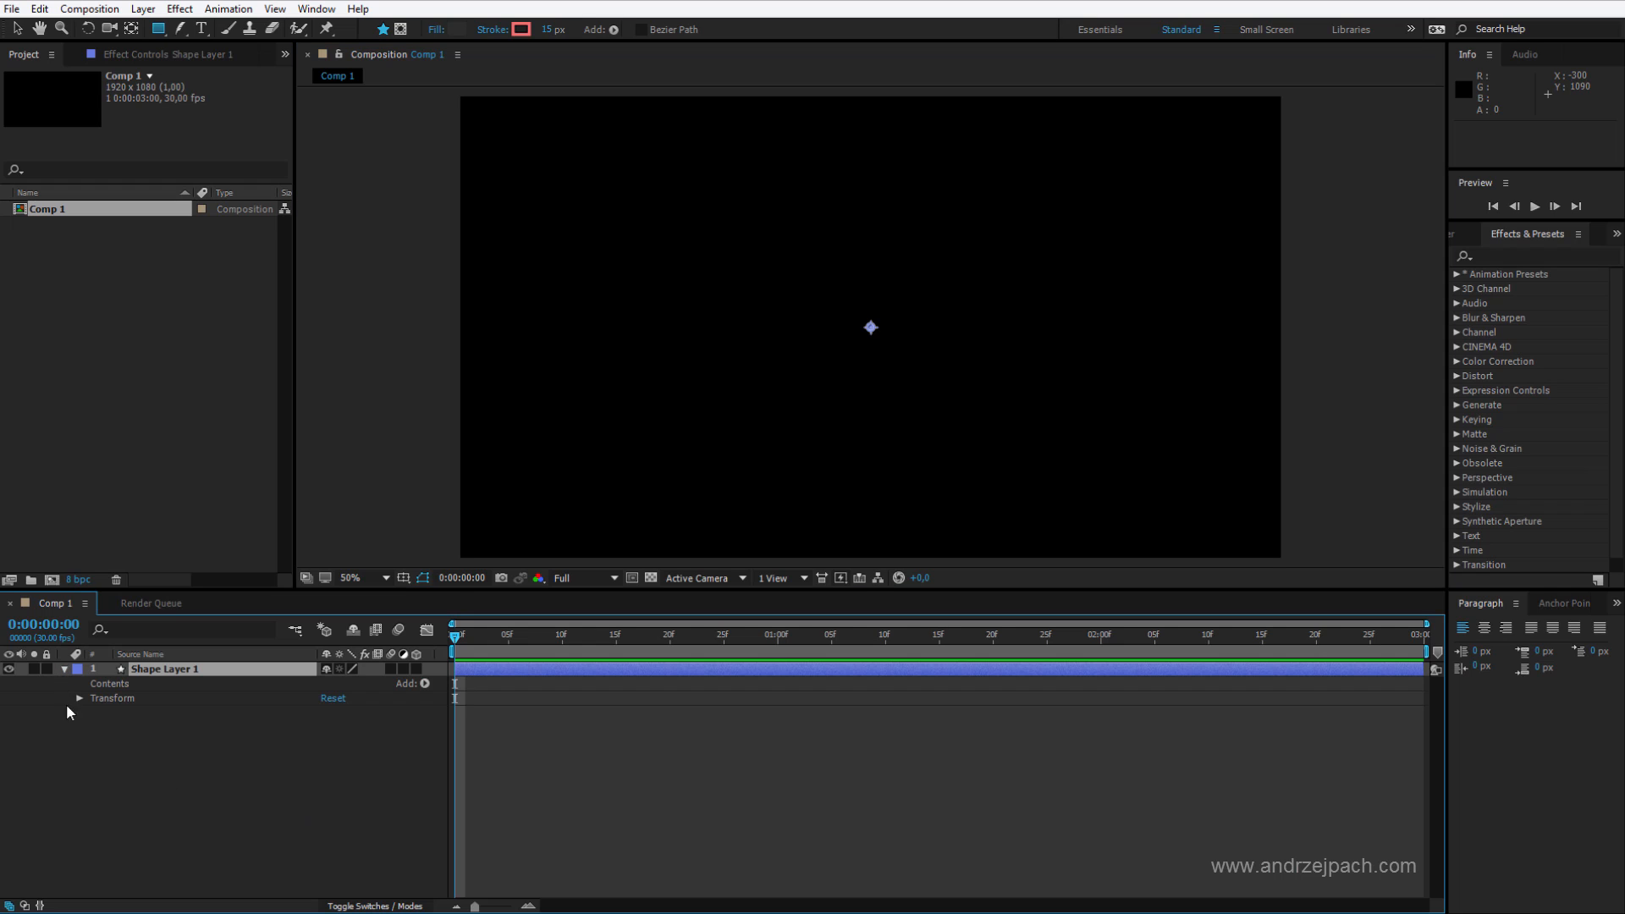
click(423, 683)
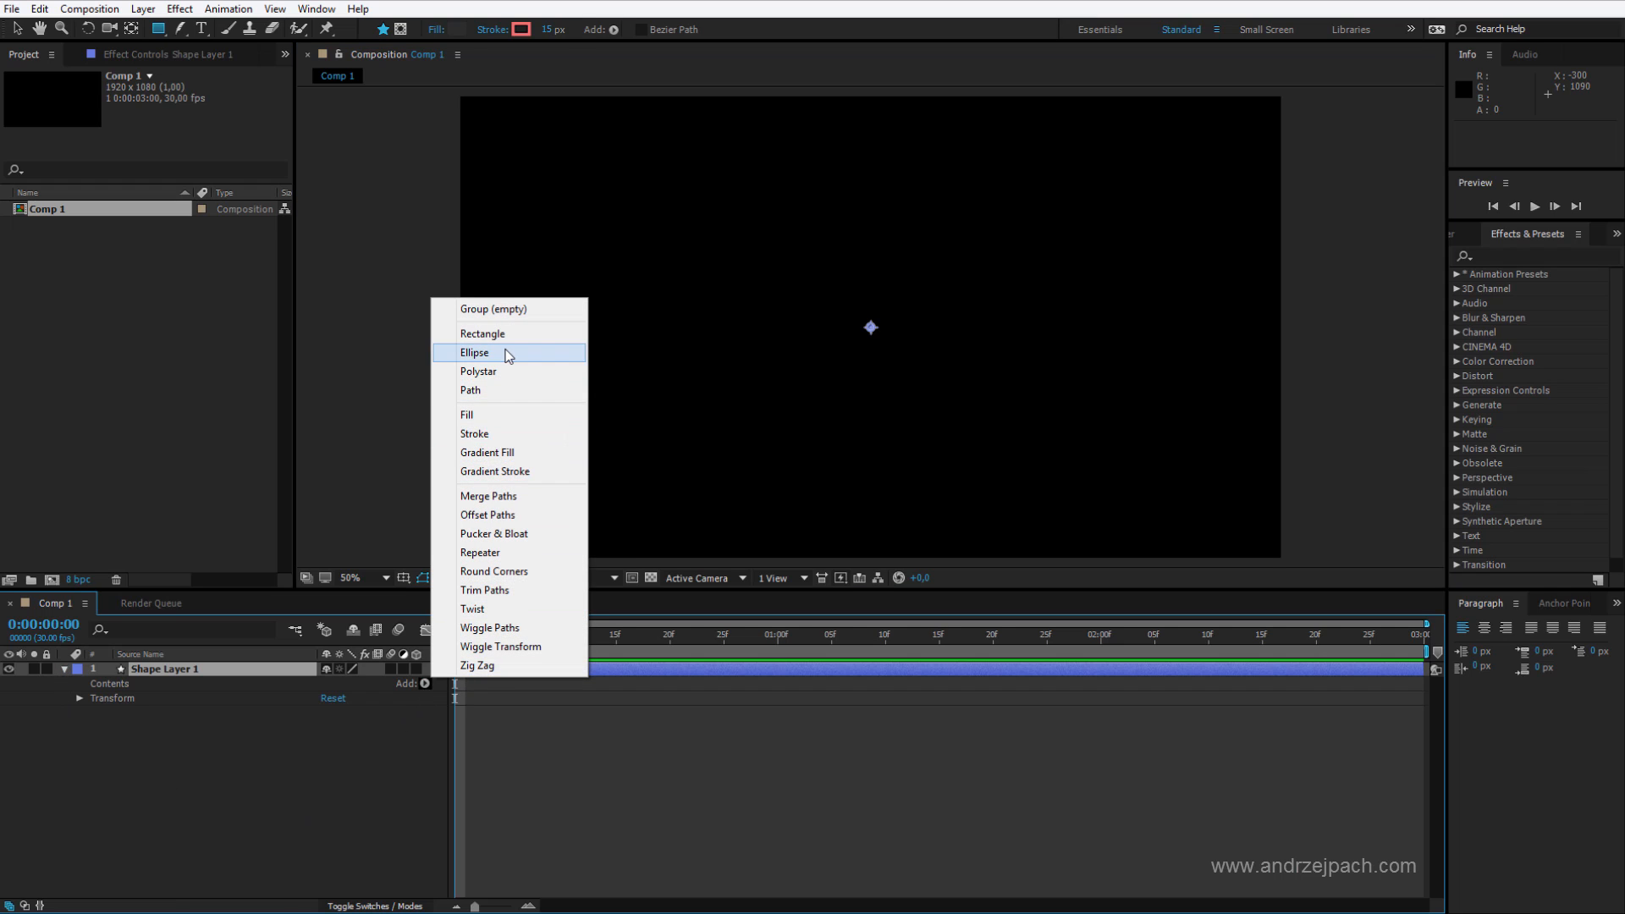
click(474, 352)
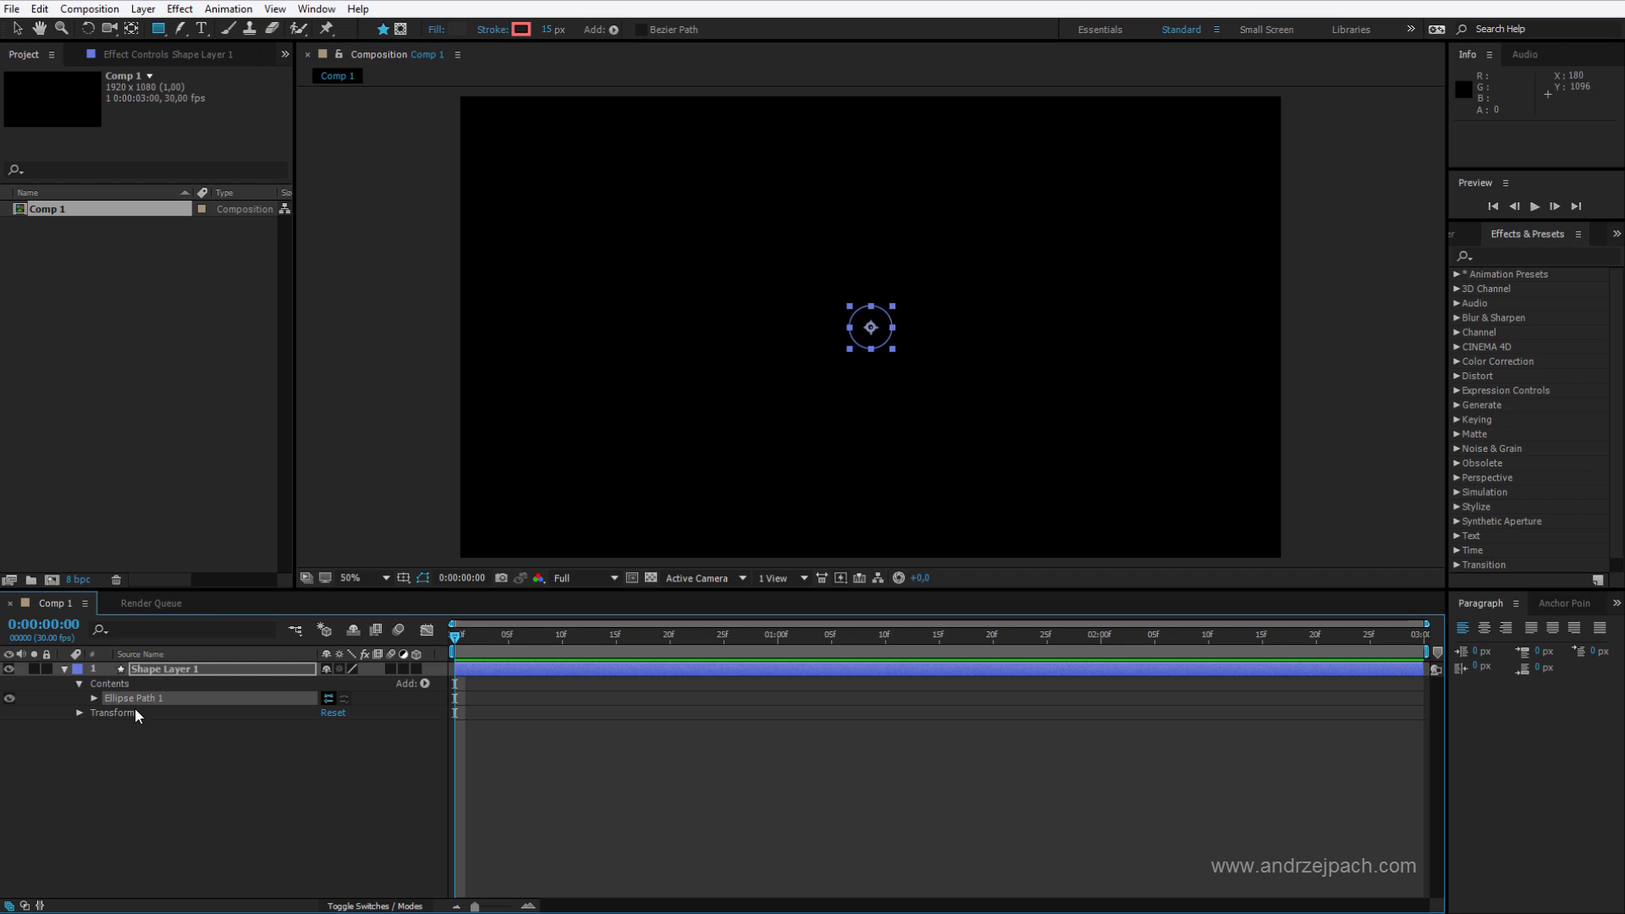
mouse_move(859, 302)
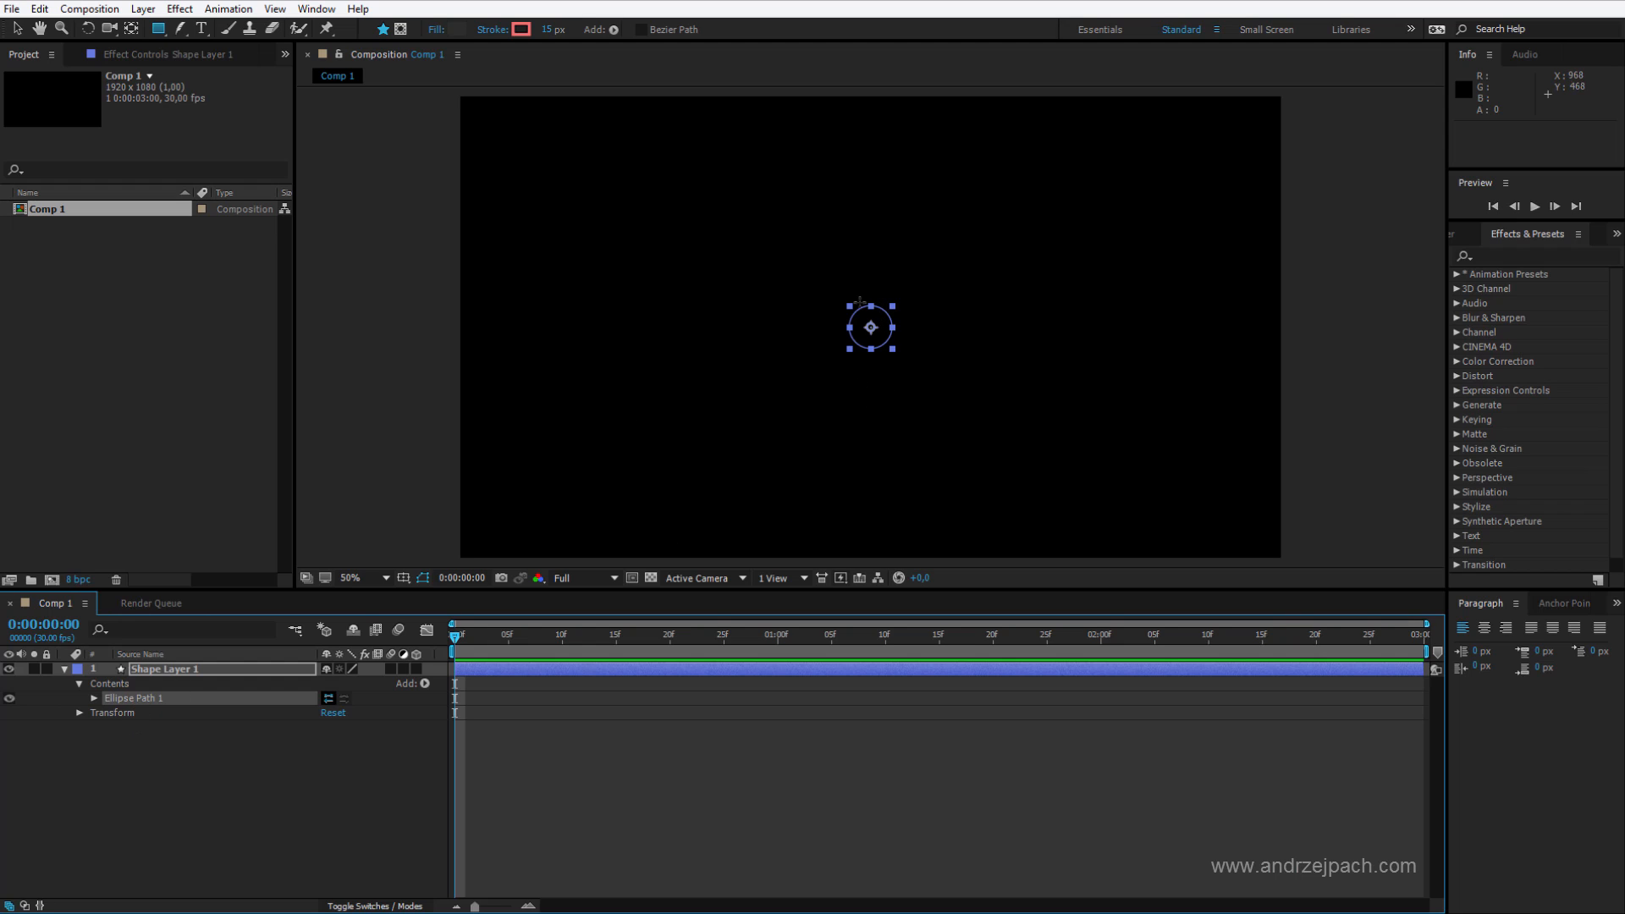
click(425, 682)
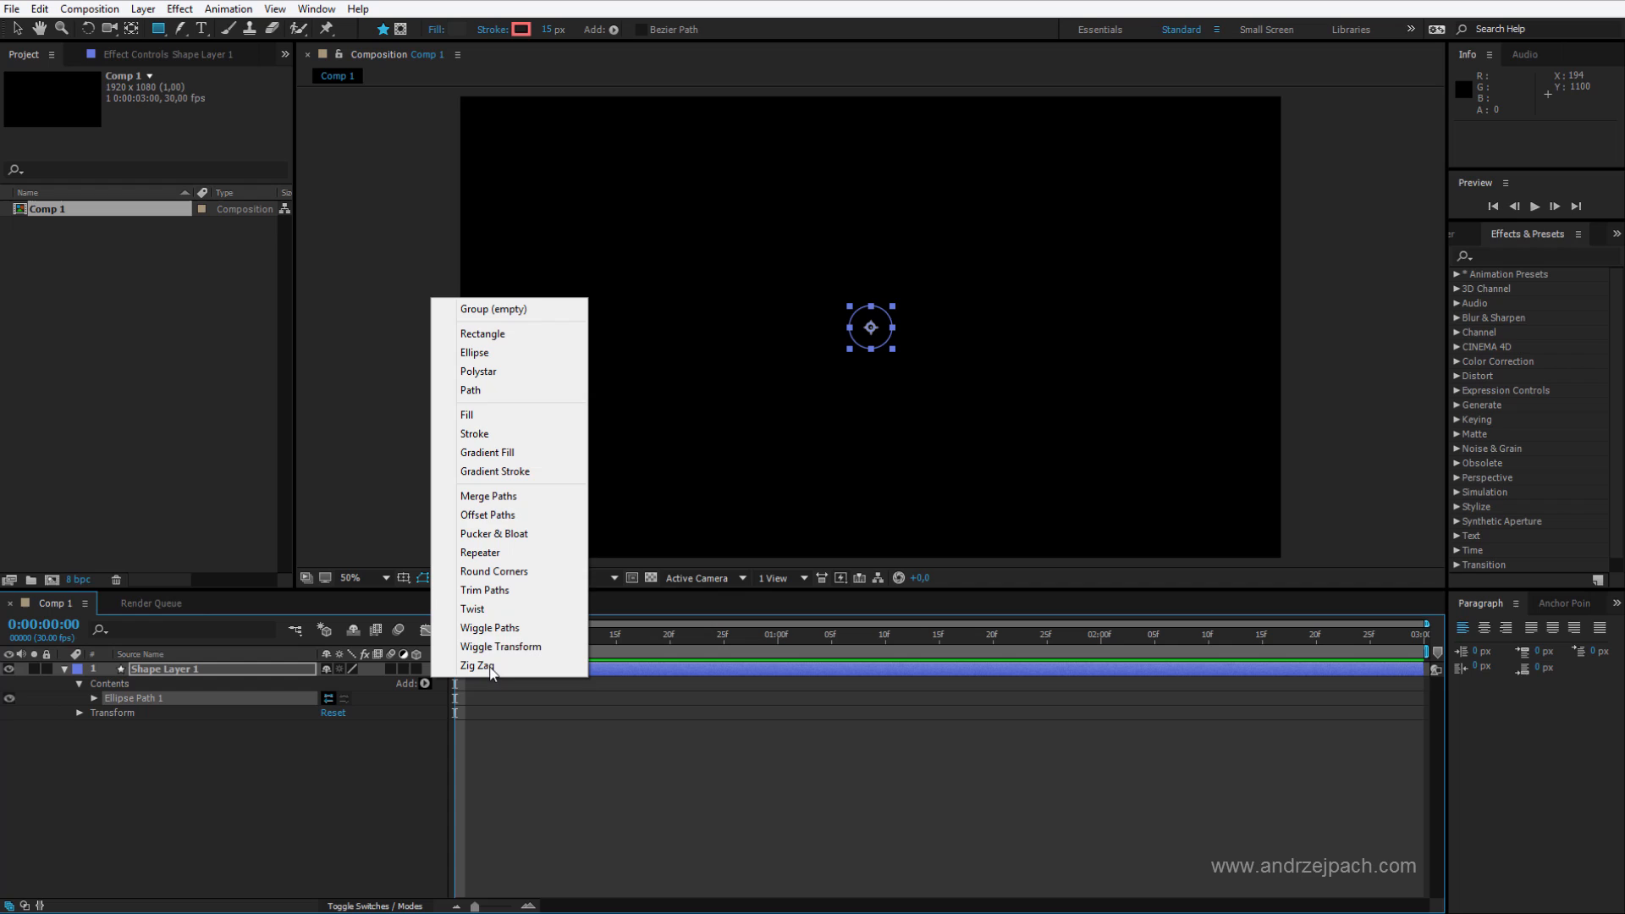
click(474, 434)
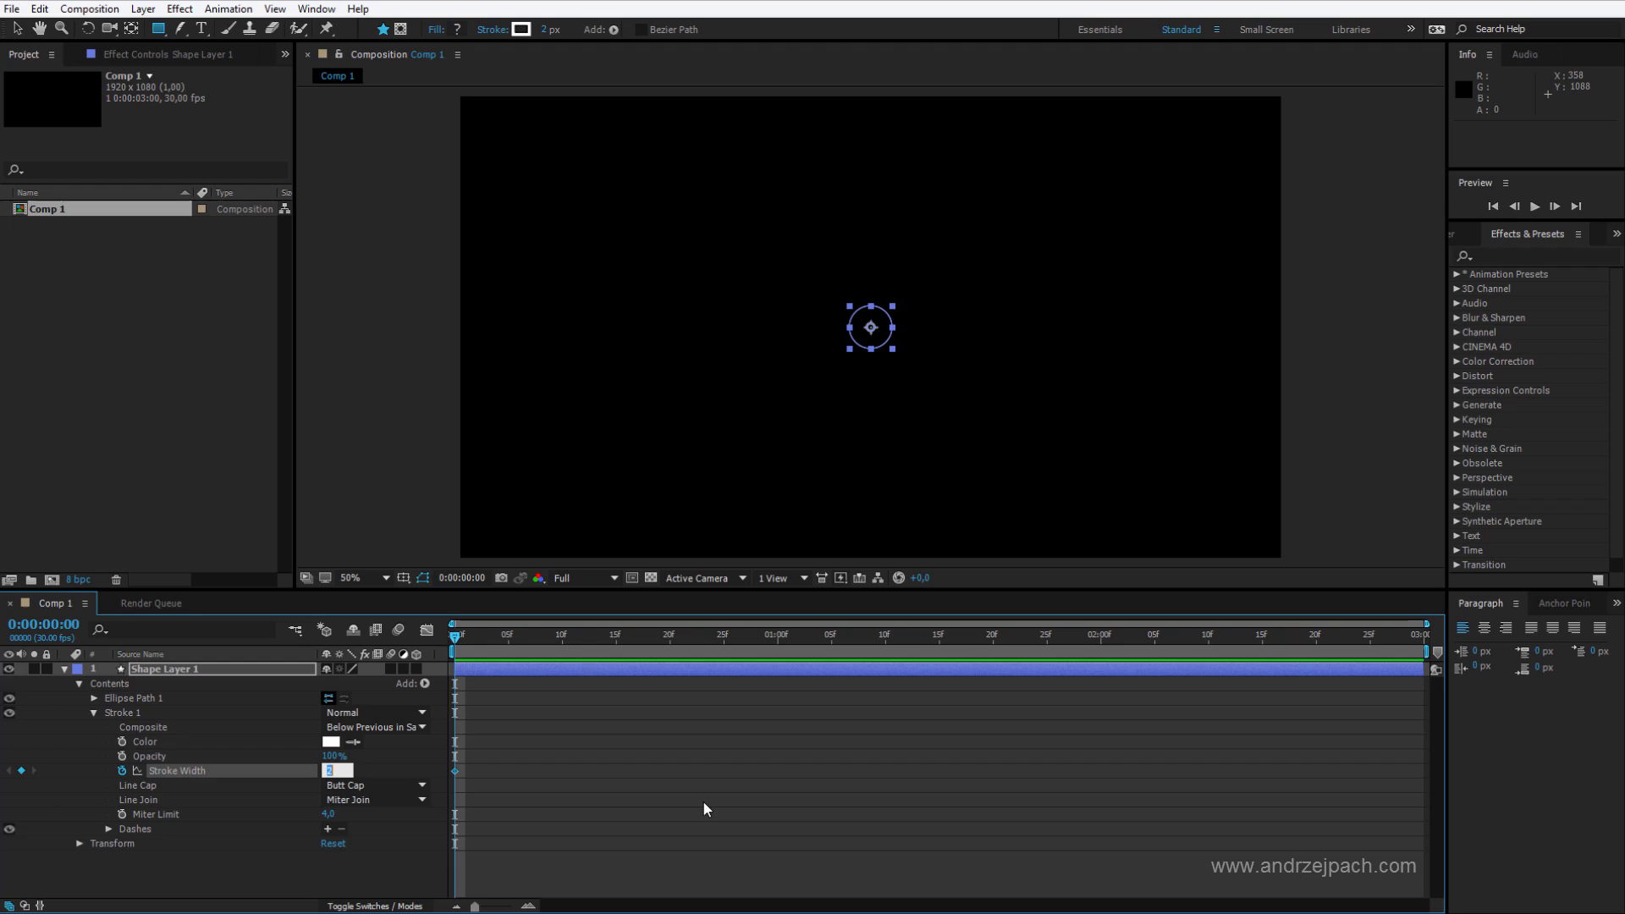
- Set the stroke width to 100 px and begin keyframing it for the expanding ring
text(100,0)
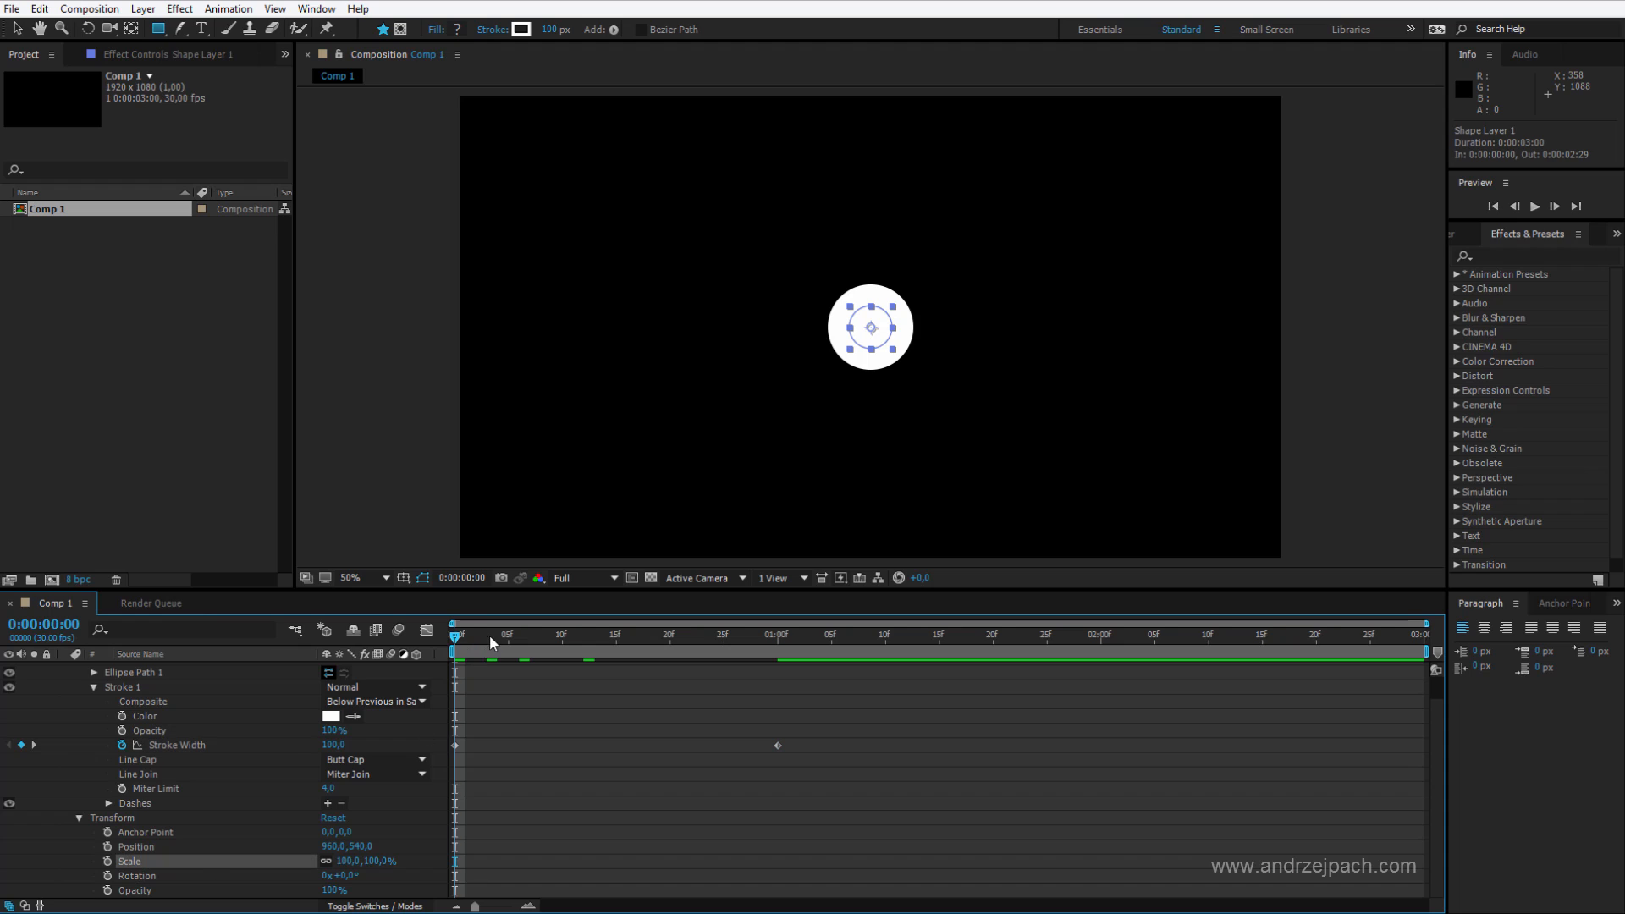
double_click(348, 862)
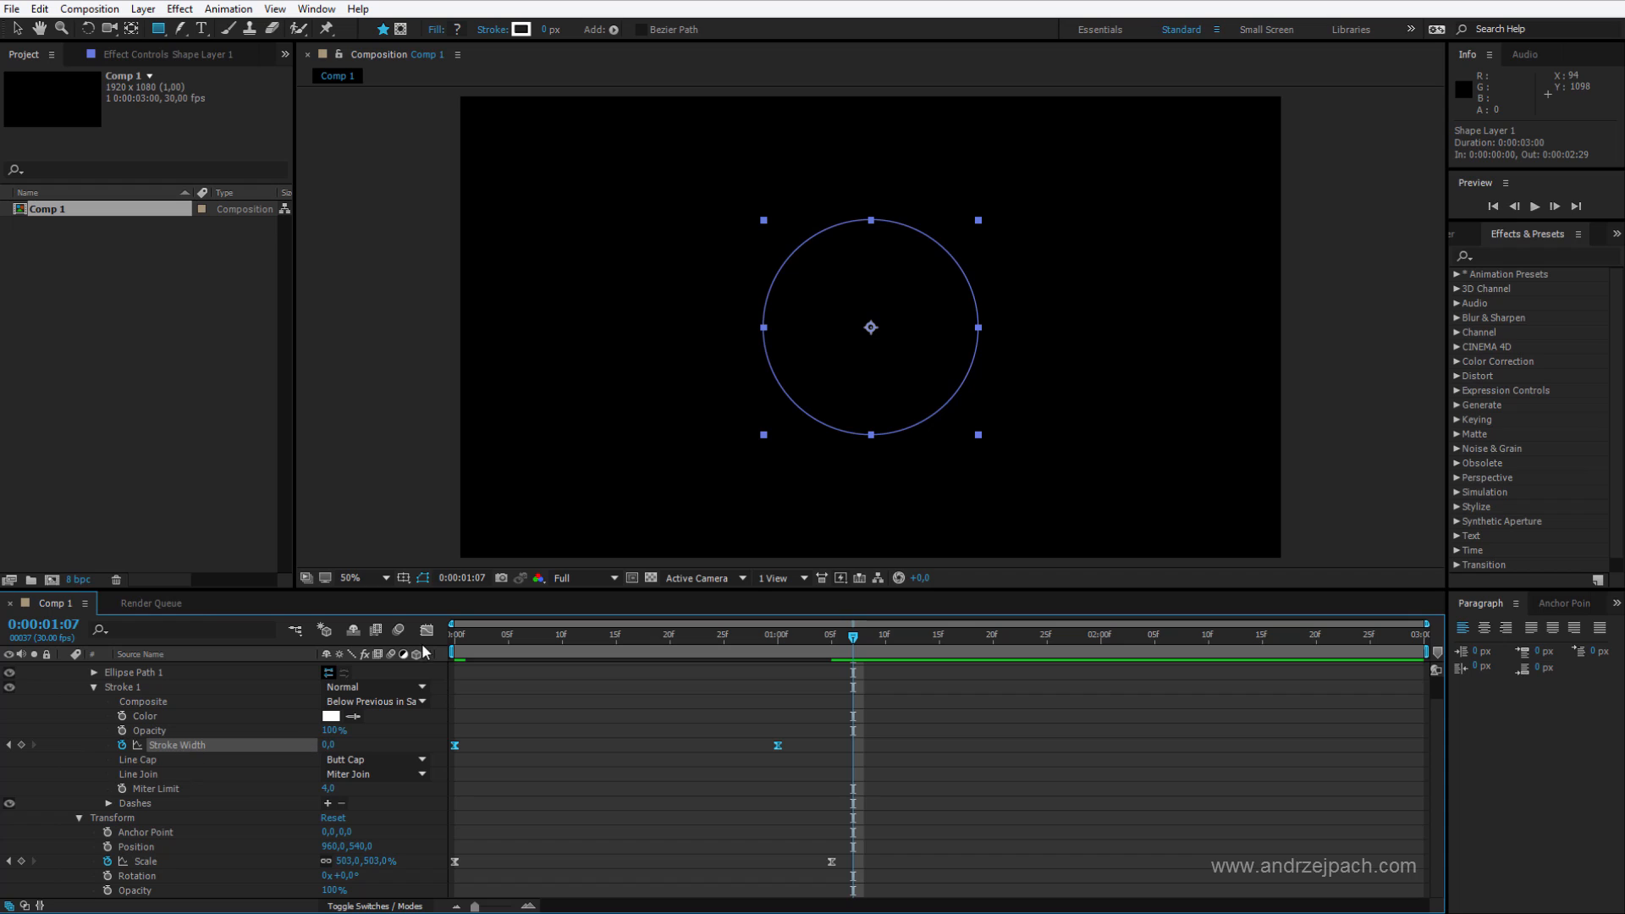
- Review the speed curves of the stroke width and scale animations in the Graph Editor
click(427, 629)
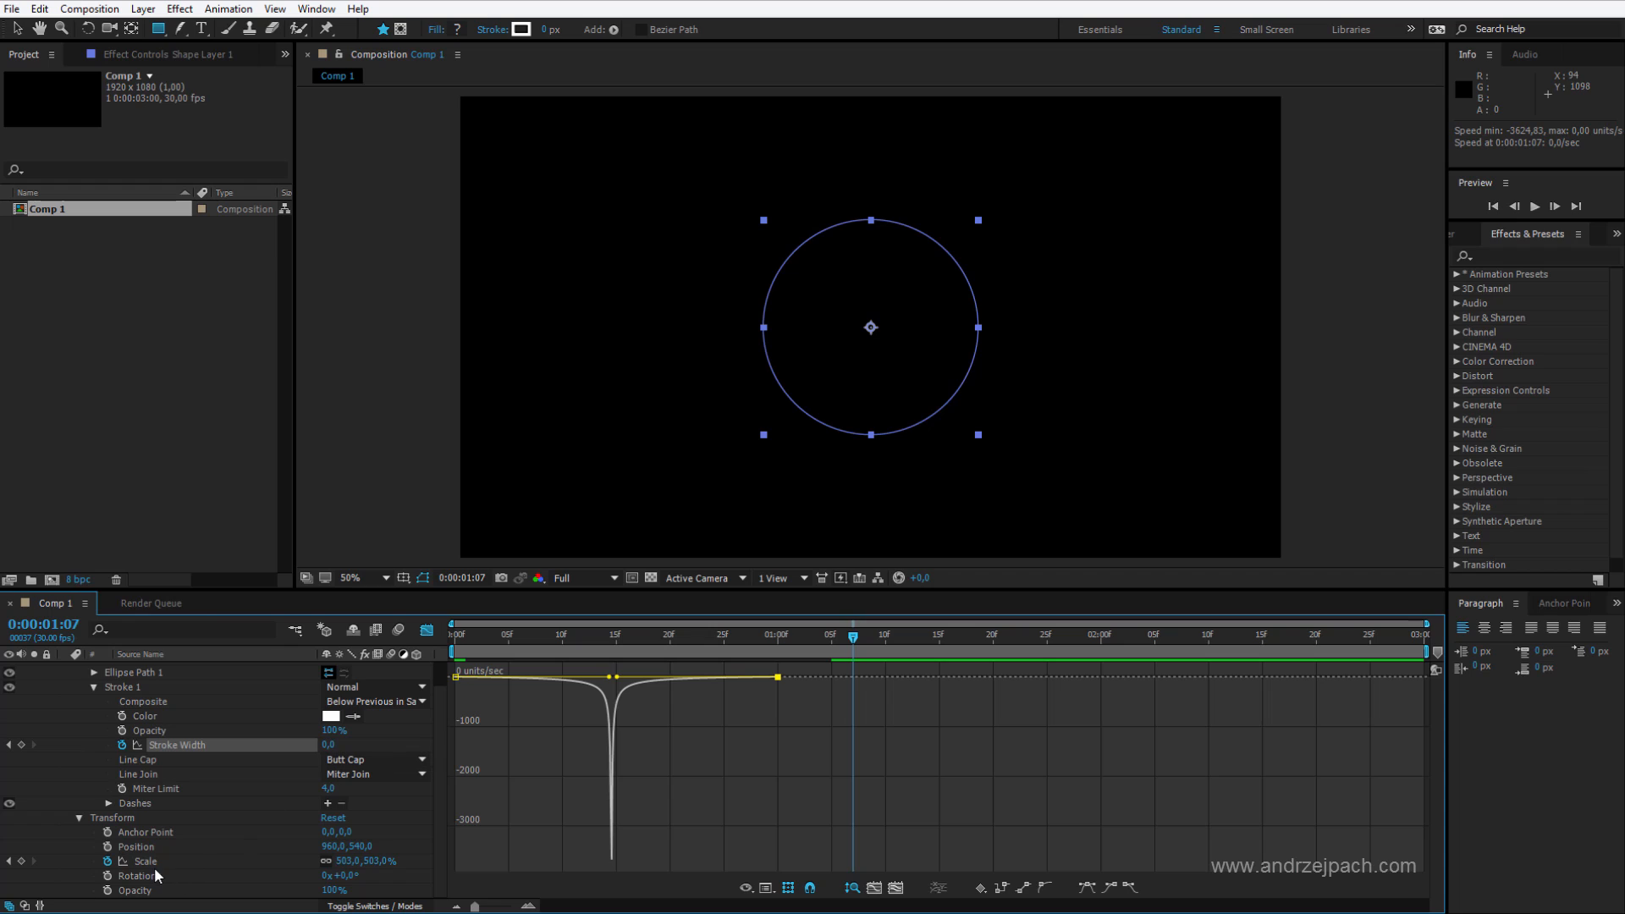
click(144, 862)
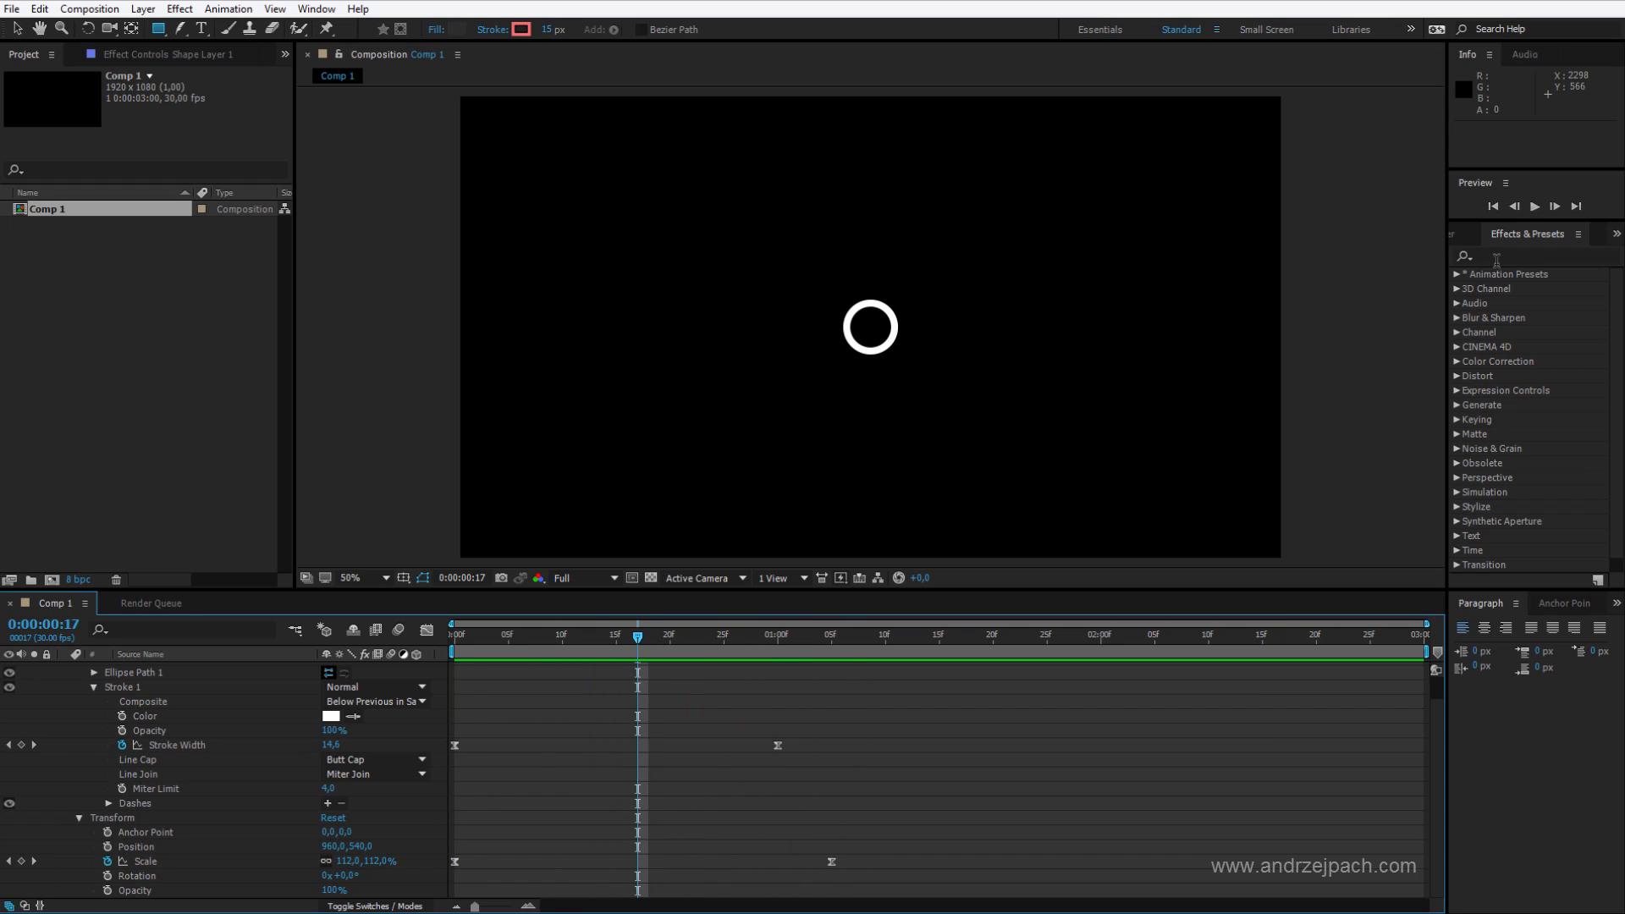
- Search Effects & Presets for 'edge' to find Roughen Edges for Shape Layer 1
text(ro)
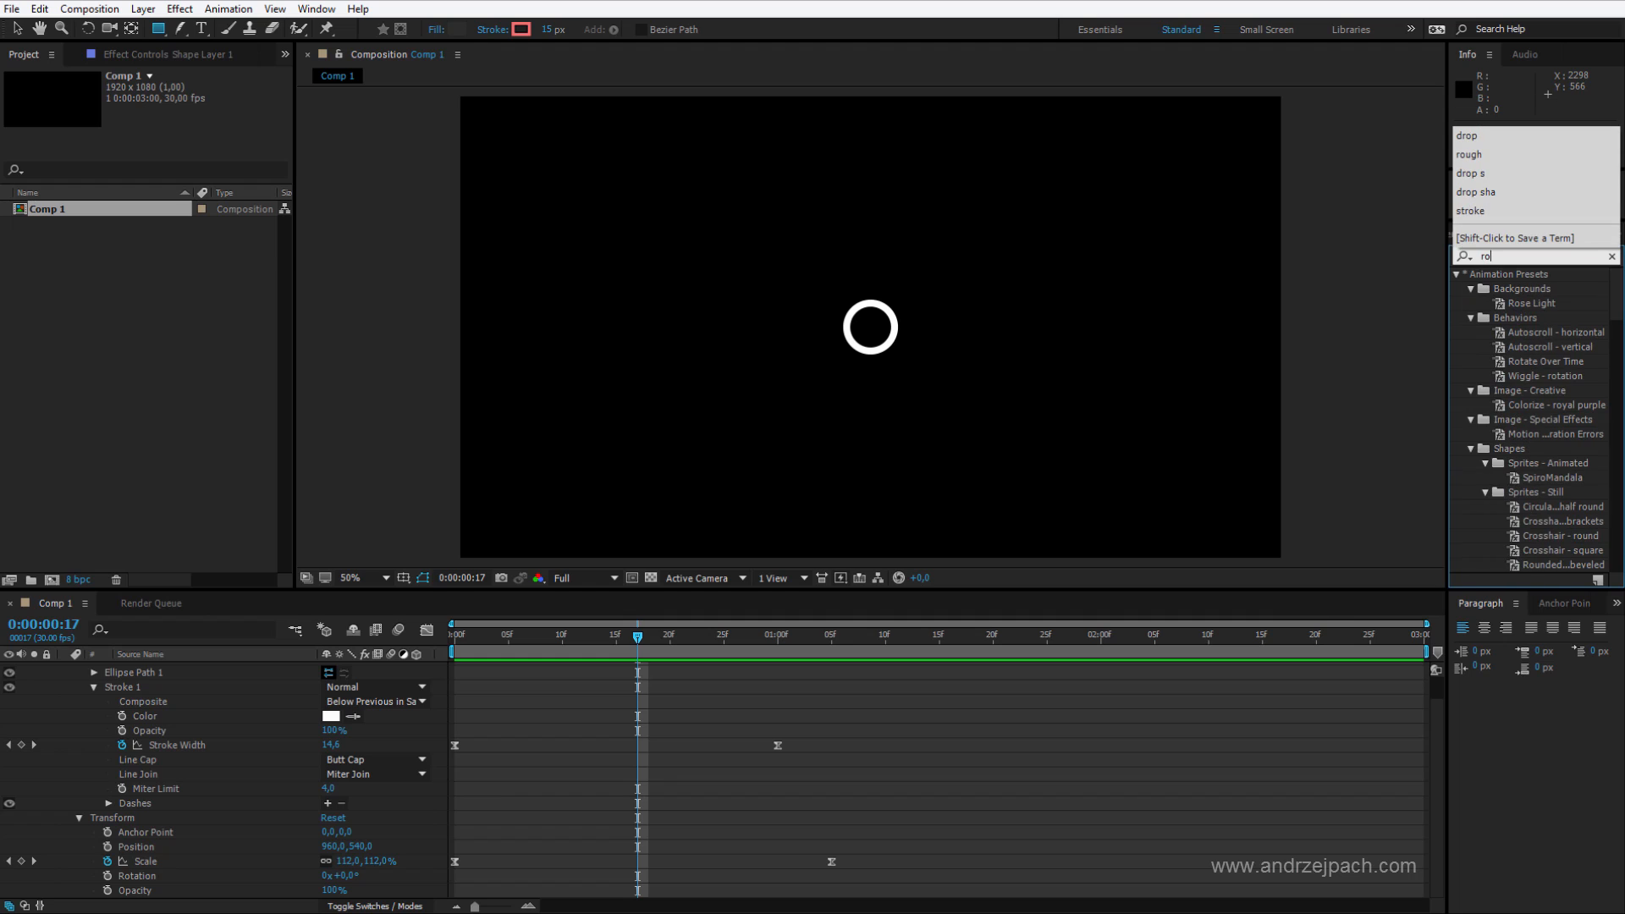
text(edge)
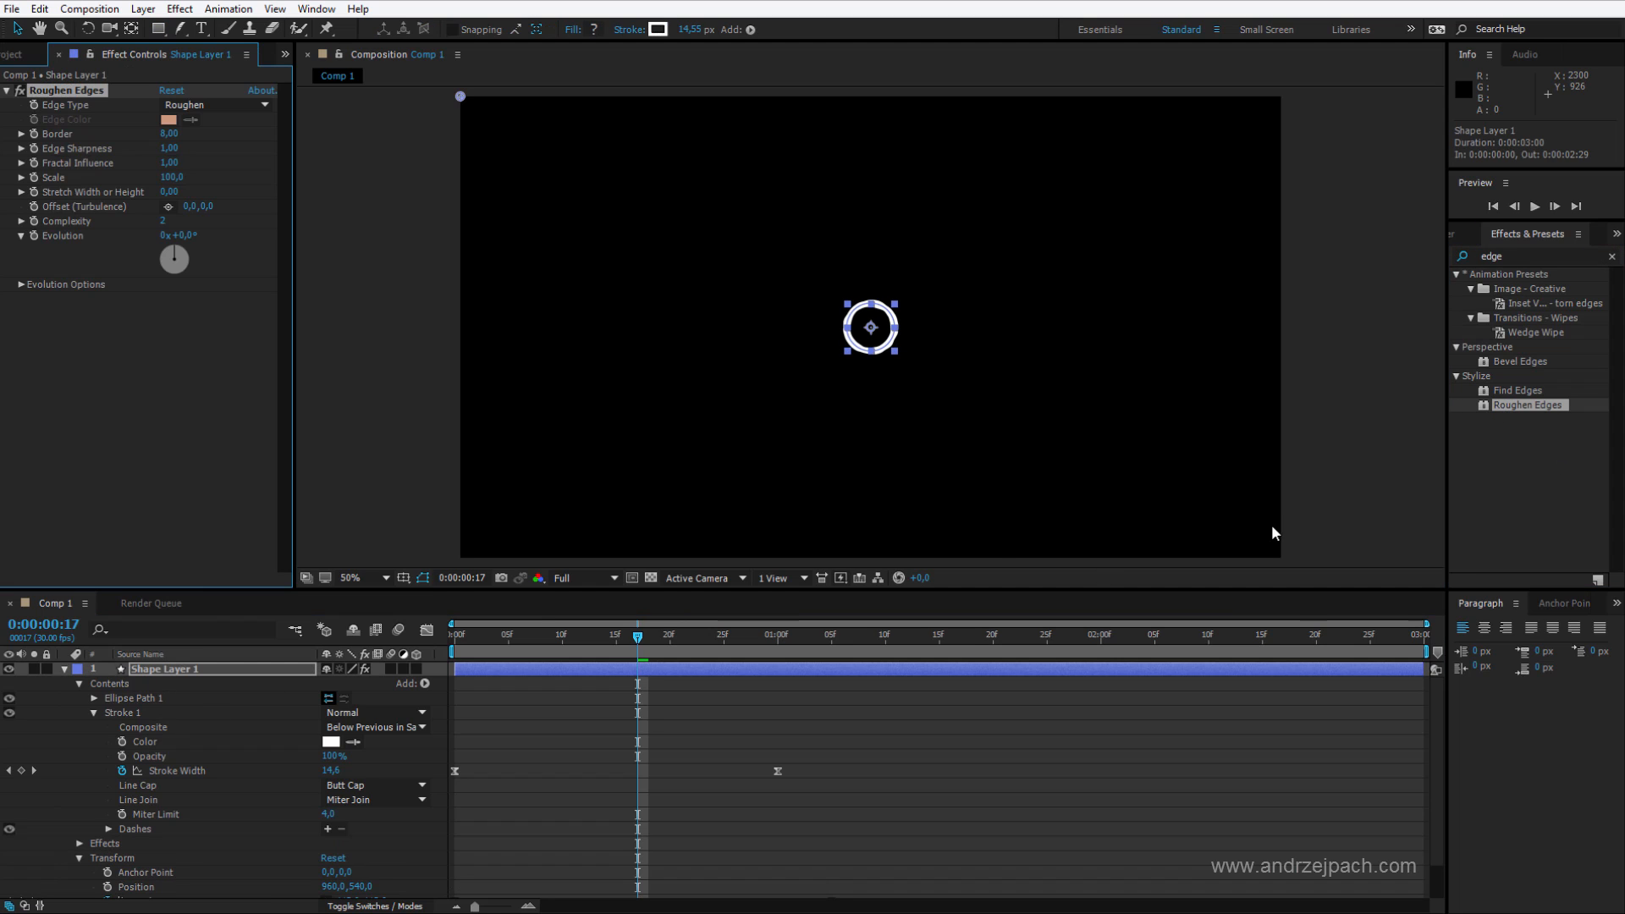
- Set Roughen Edges to Spiky with a 9 px border and tweak its roughness settings
click(351, 577)
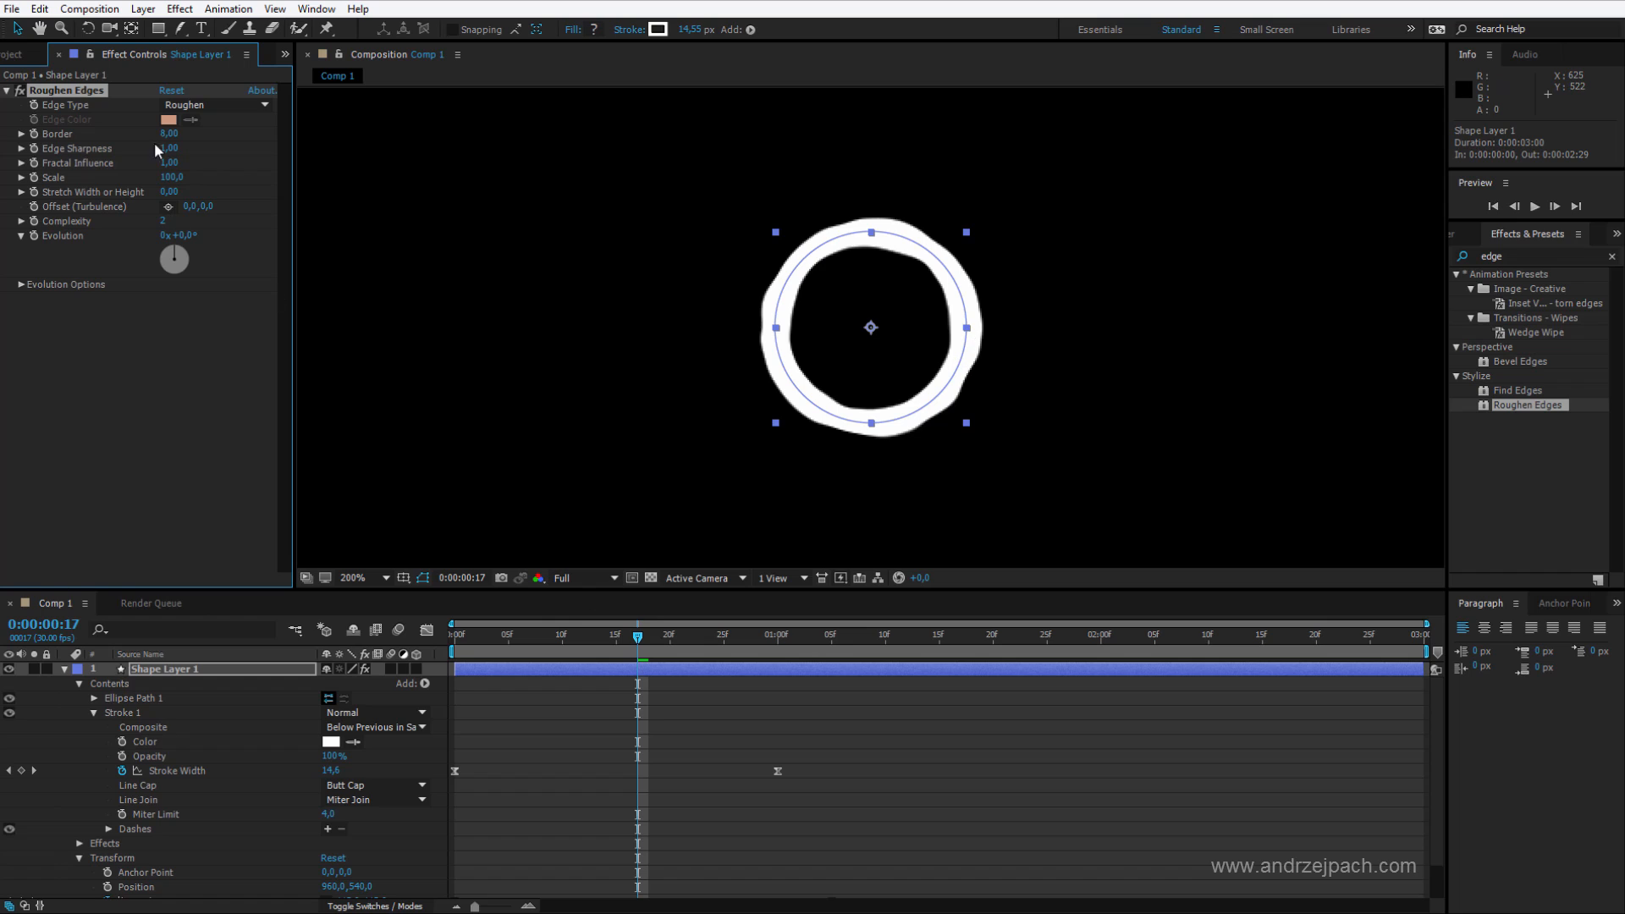
click(201, 179)
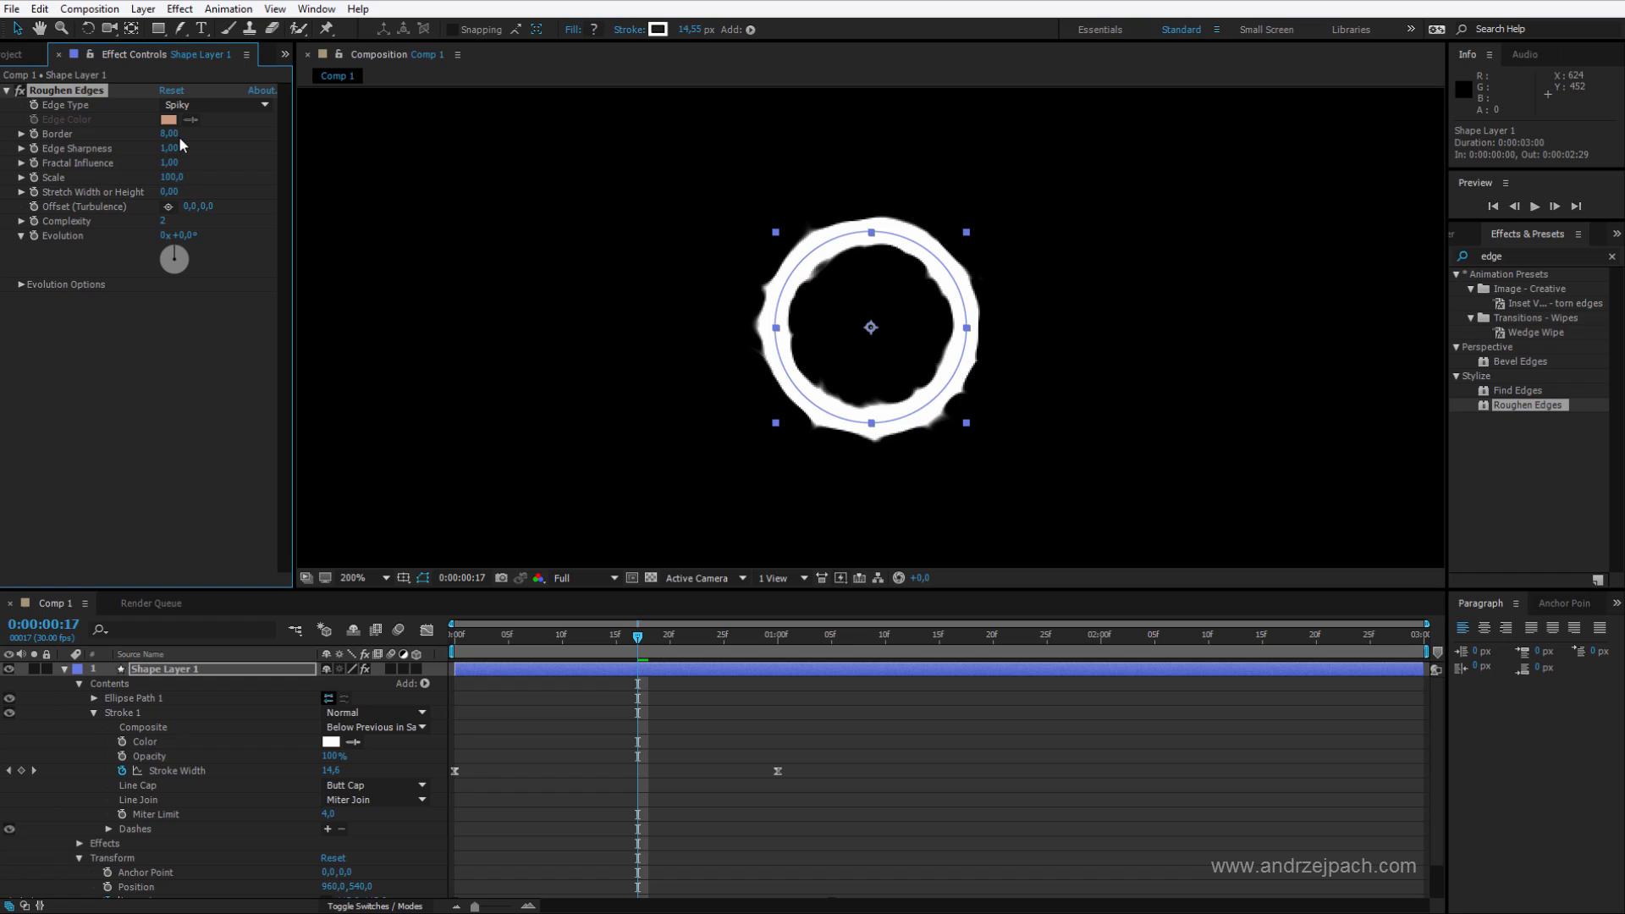
drag(169, 132, 185, 132)
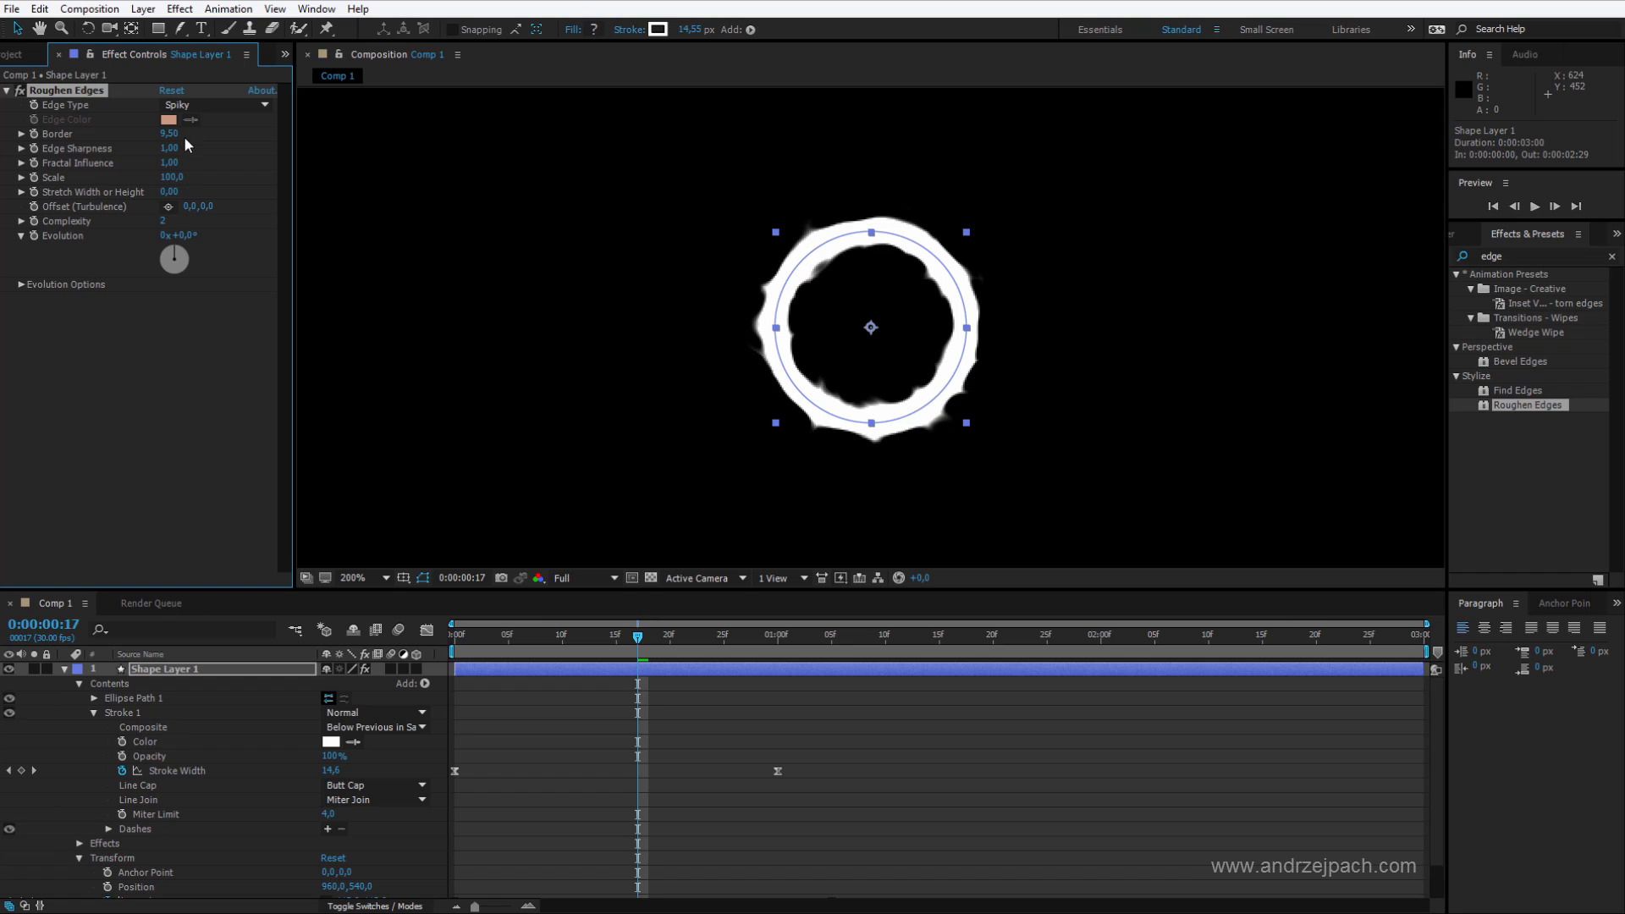
mouse_move(173, 186)
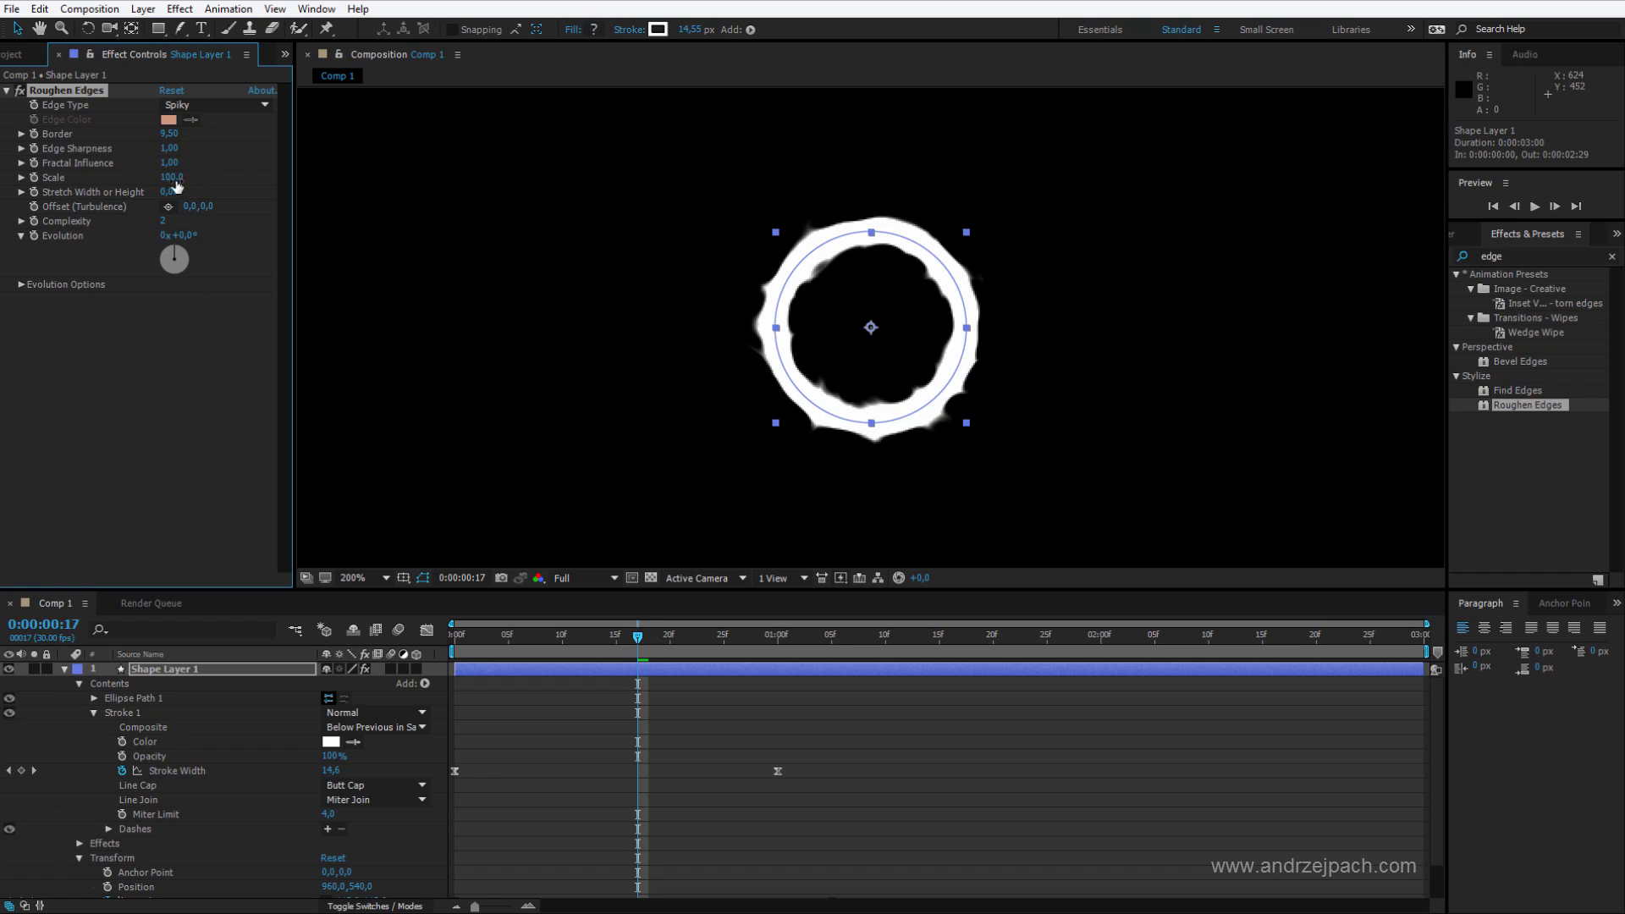
drag(169, 149, 178, 149)
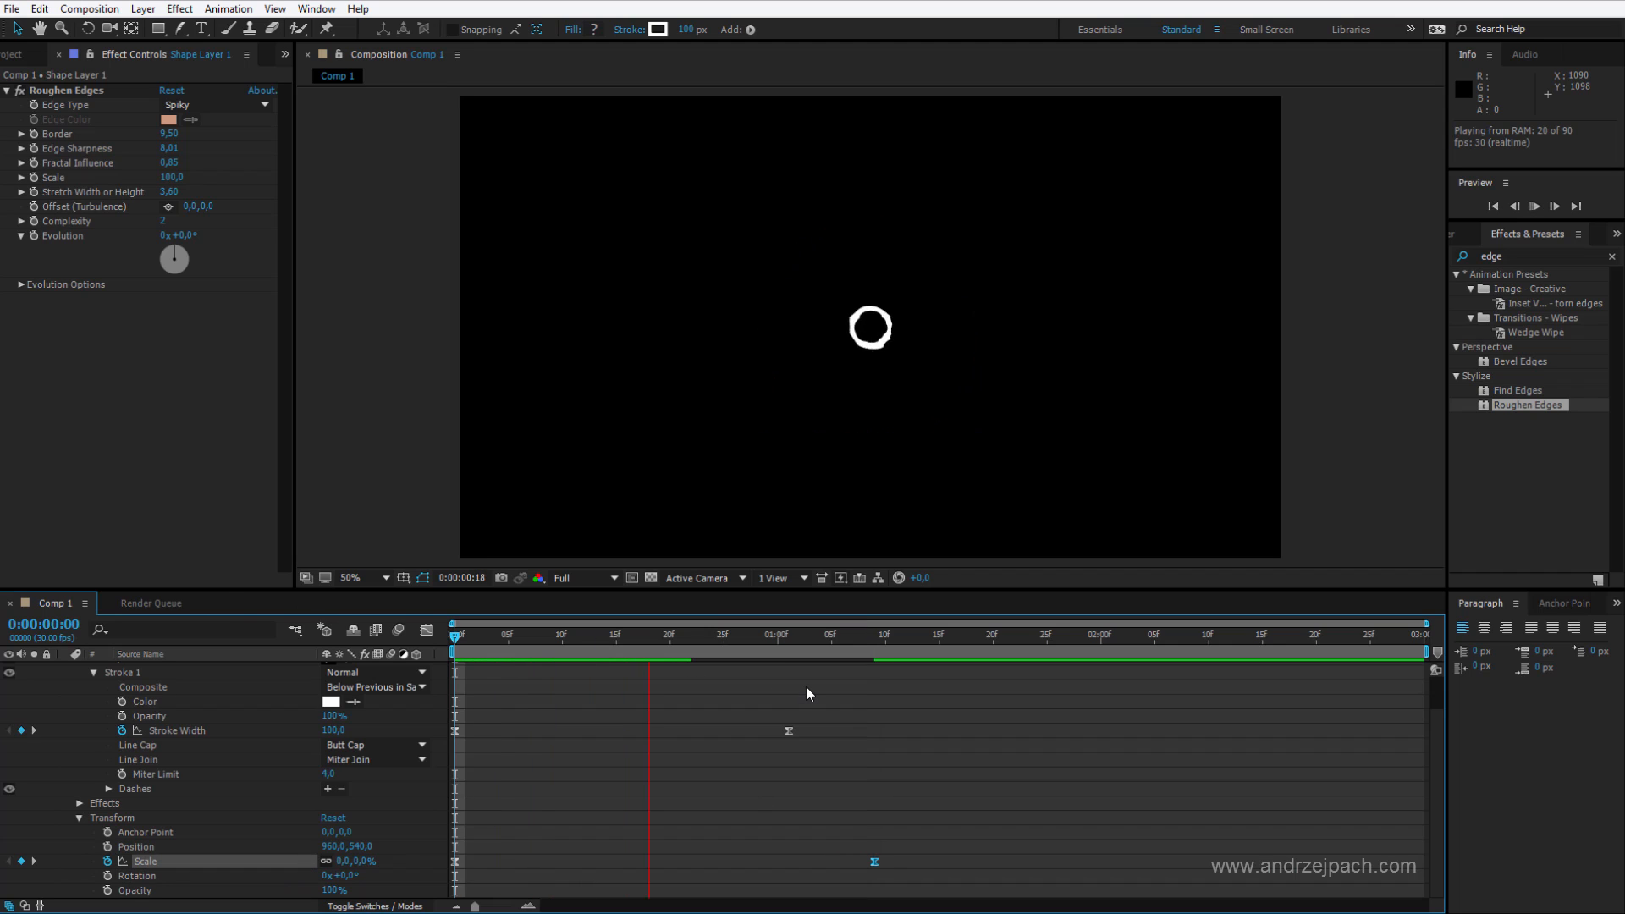
- Stop the RAM preview partway through the ring burst
click(927, 633)
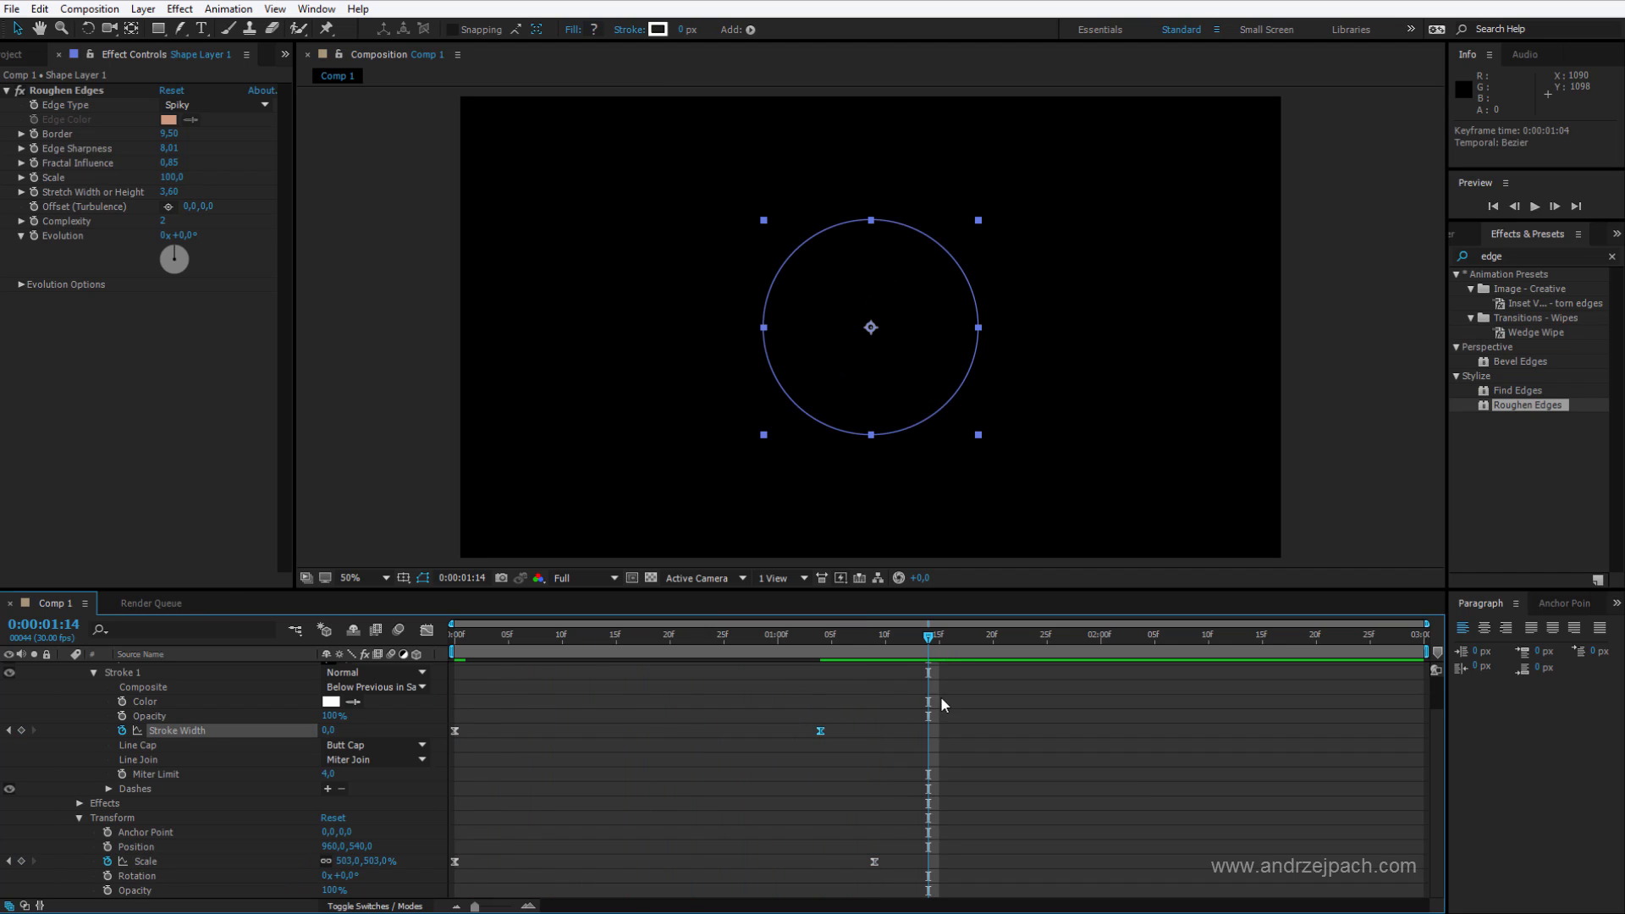